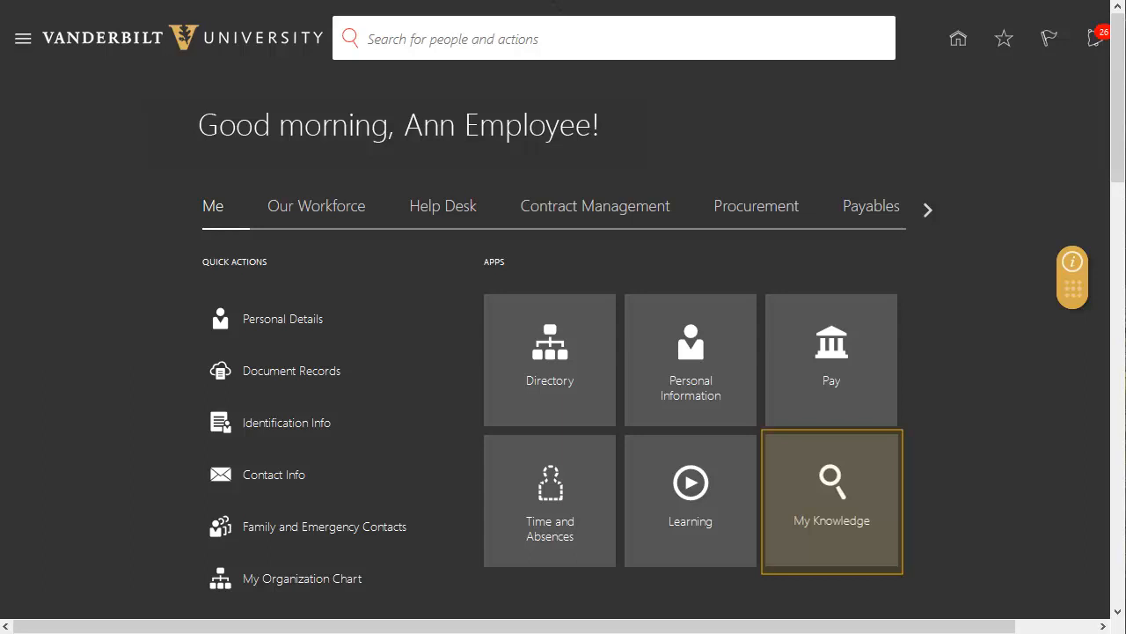
Go to My Knowledge from the Navigator menu under Me.
left_click(831, 500)
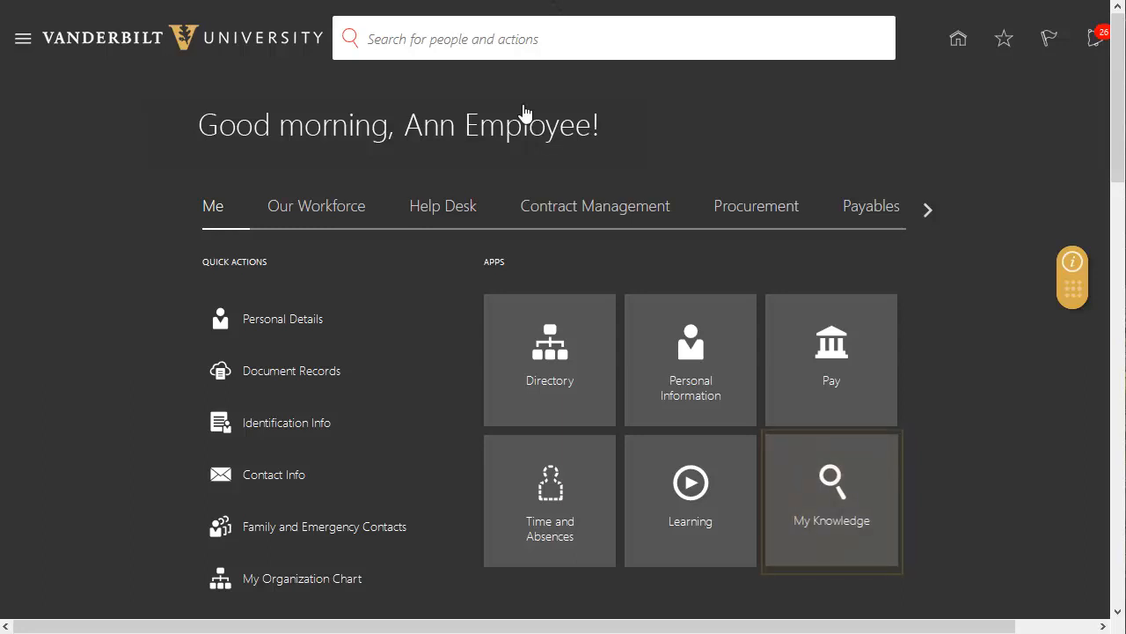
left_click(22, 39)
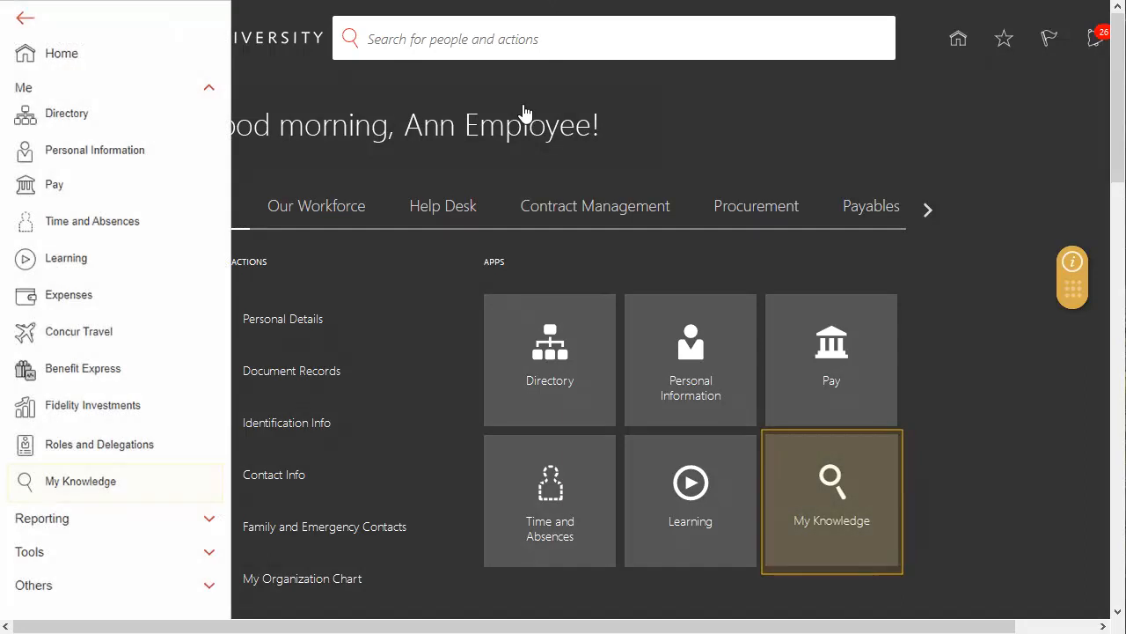
left_click(831, 500)
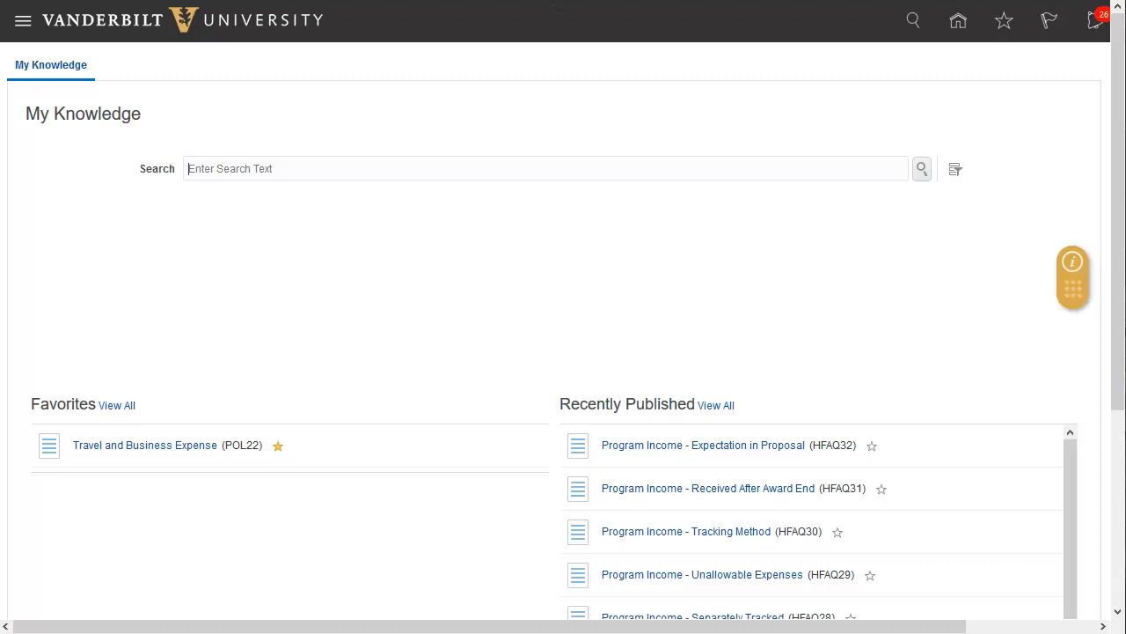
Search My Knowledge for 'minors', listing 10 results led by Protection of Minors POL27.
type("minors")
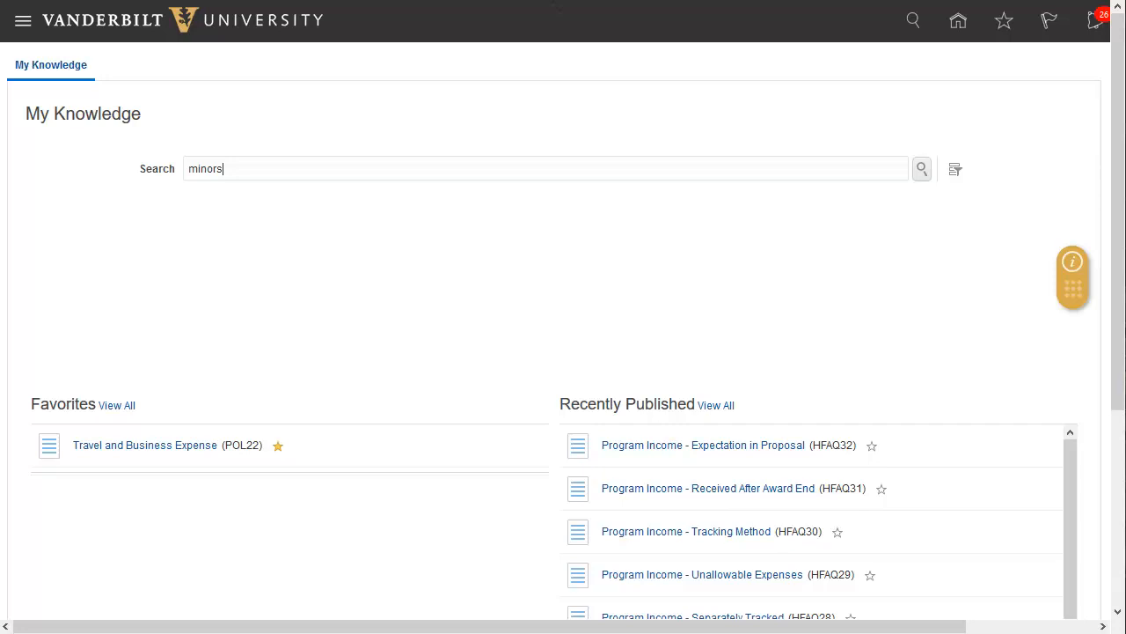
left_click(923, 169)
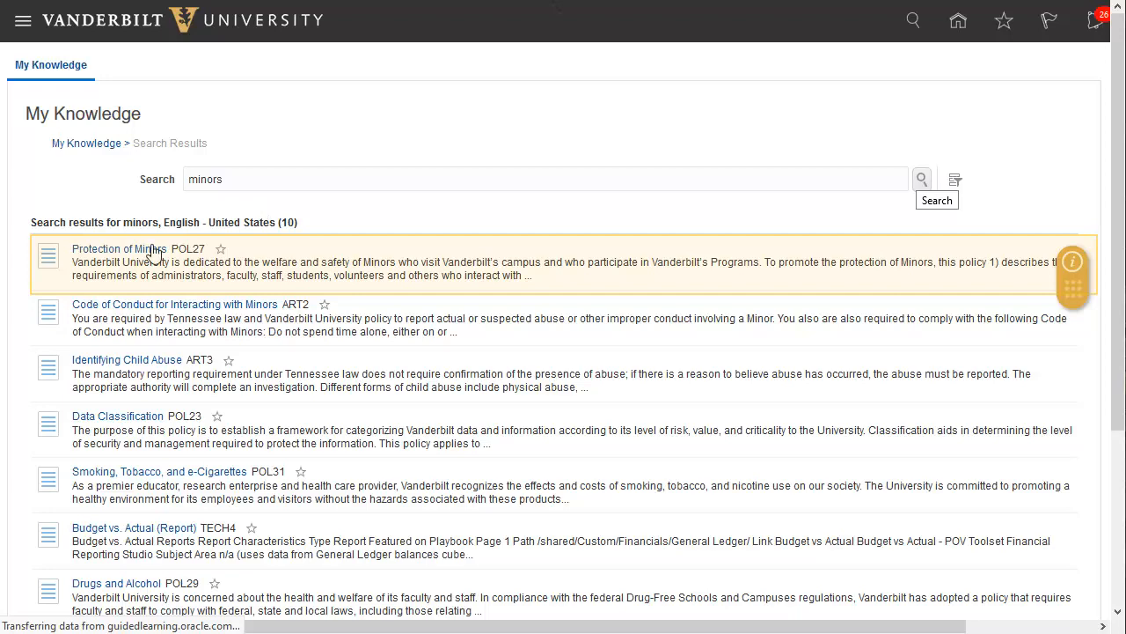
Read through the Protection of Minors policy POL27 article.
left_click(118, 249)
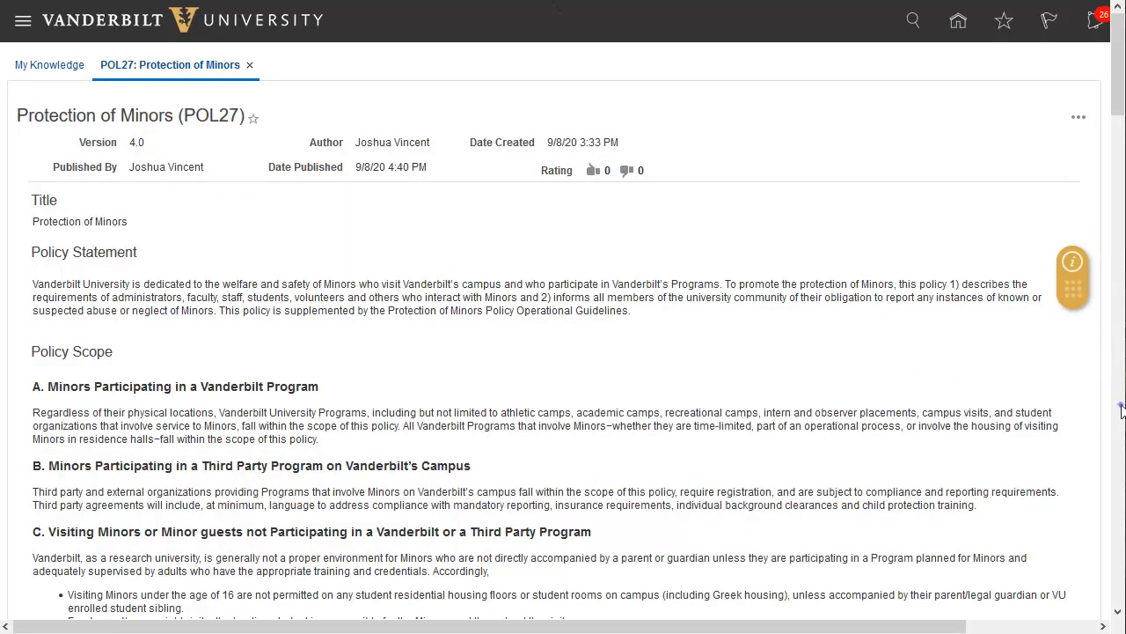
scroll("down", 3)
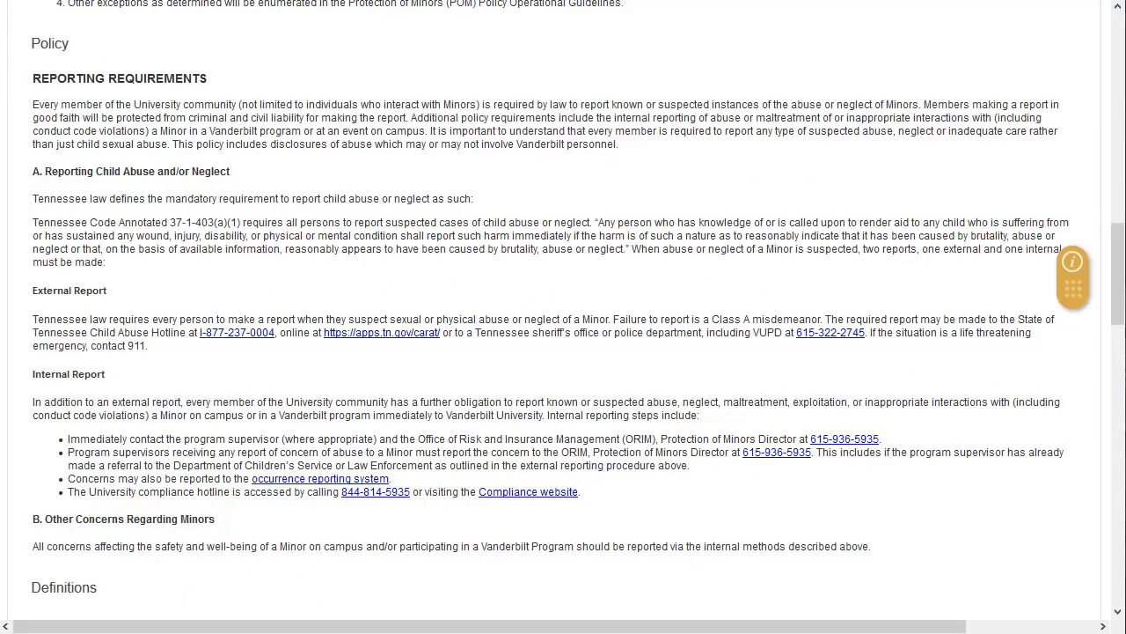
scroll("down", 3)
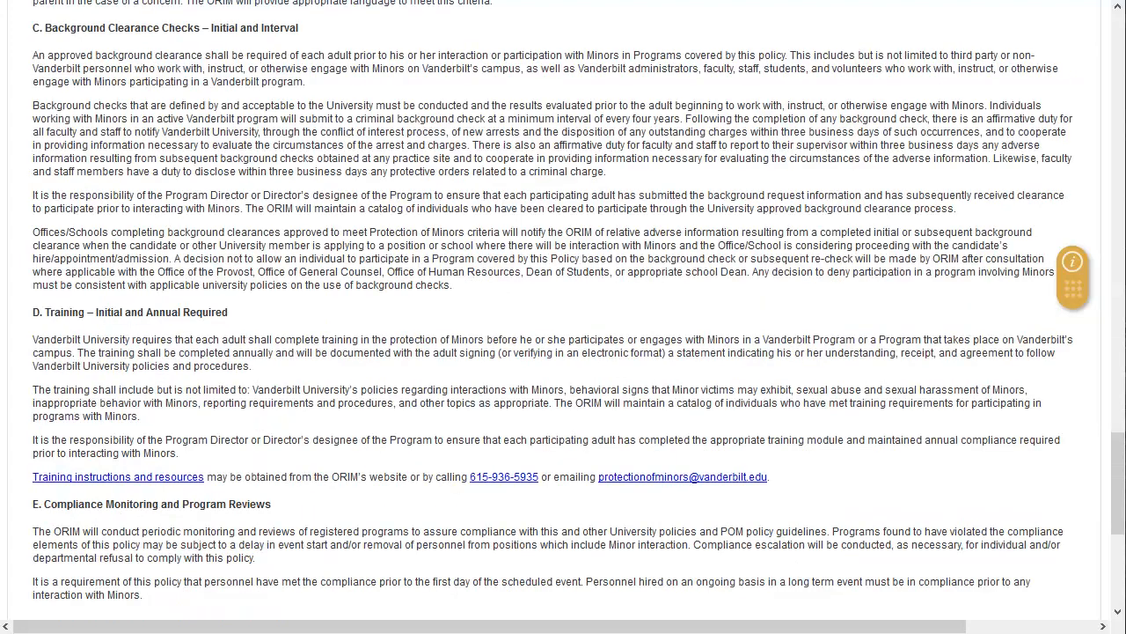
scroll("down", 3)
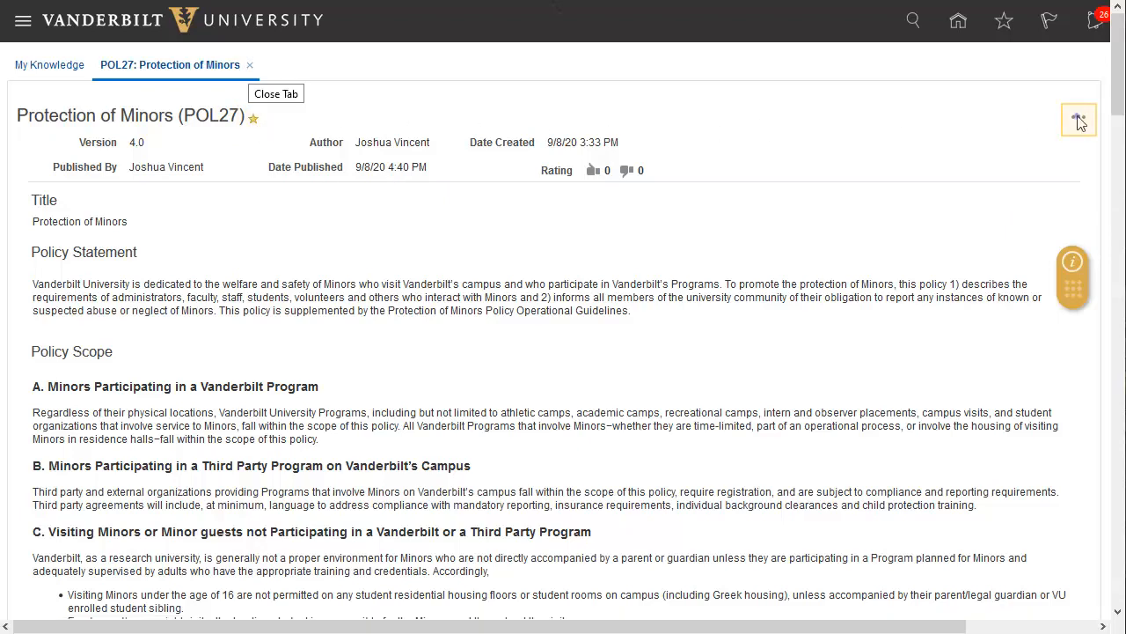
View POL27's shareable article link via Get Article Link and dismiss it.
left_click(1077, 120)
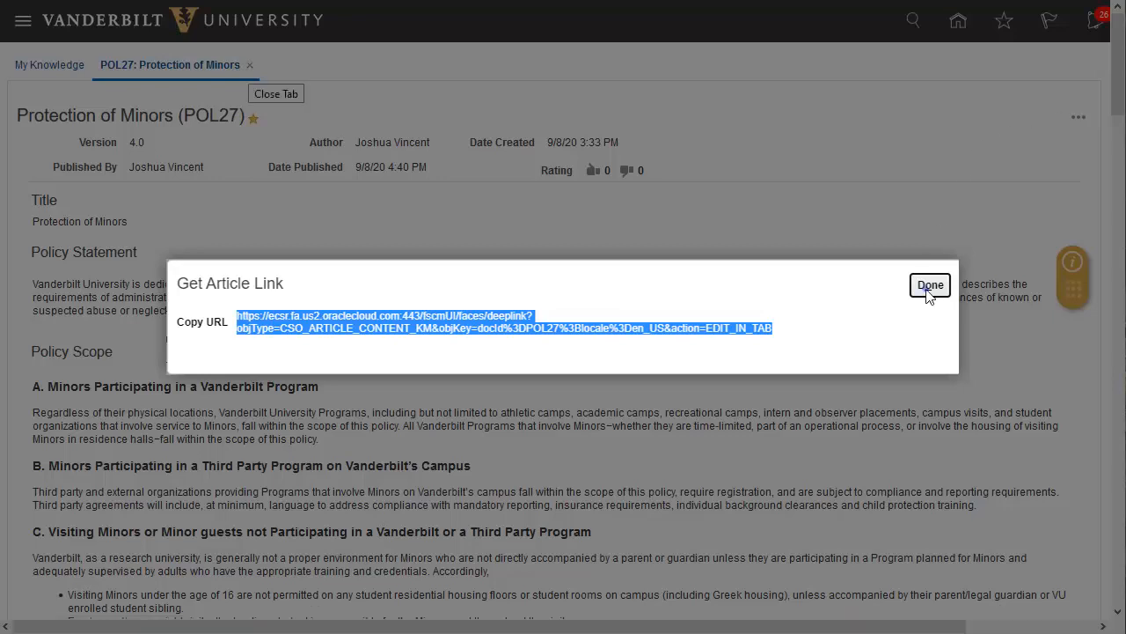
left_click(930, 285)
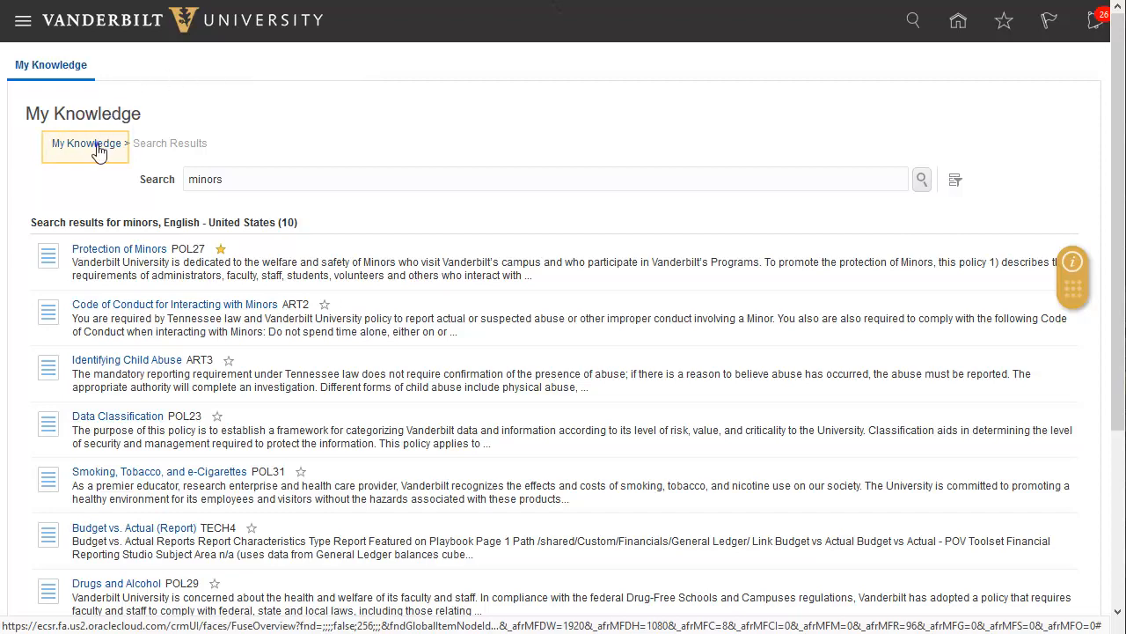
Return to the My Knowledge main page and bring up the Guided Learning help panel.
left_click(84, 143)
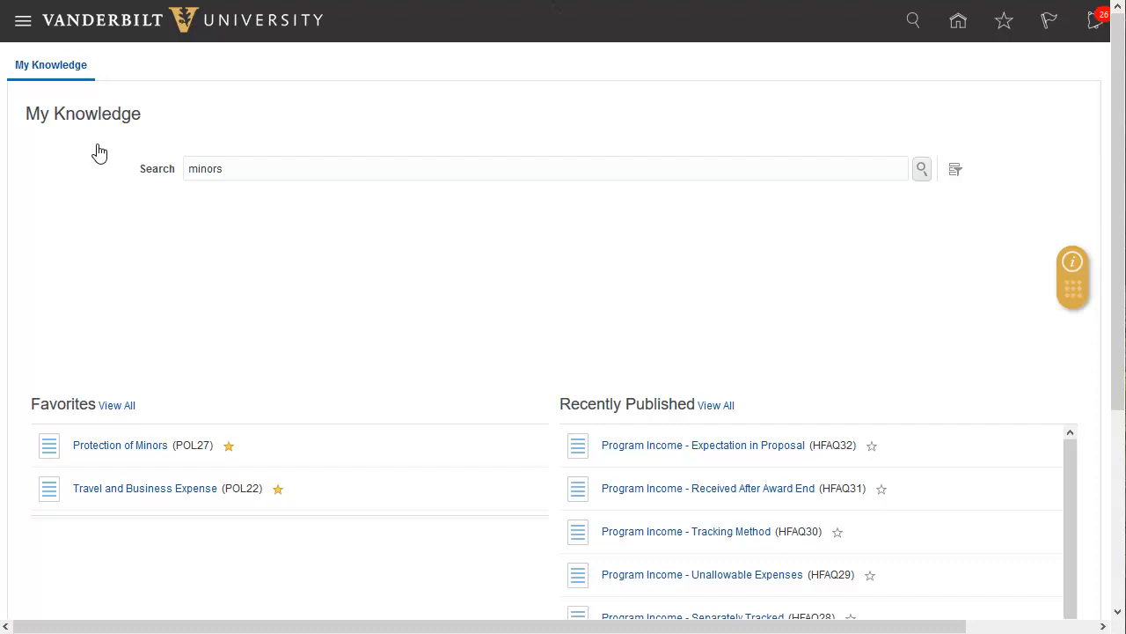
mouse_move(1074, 268)
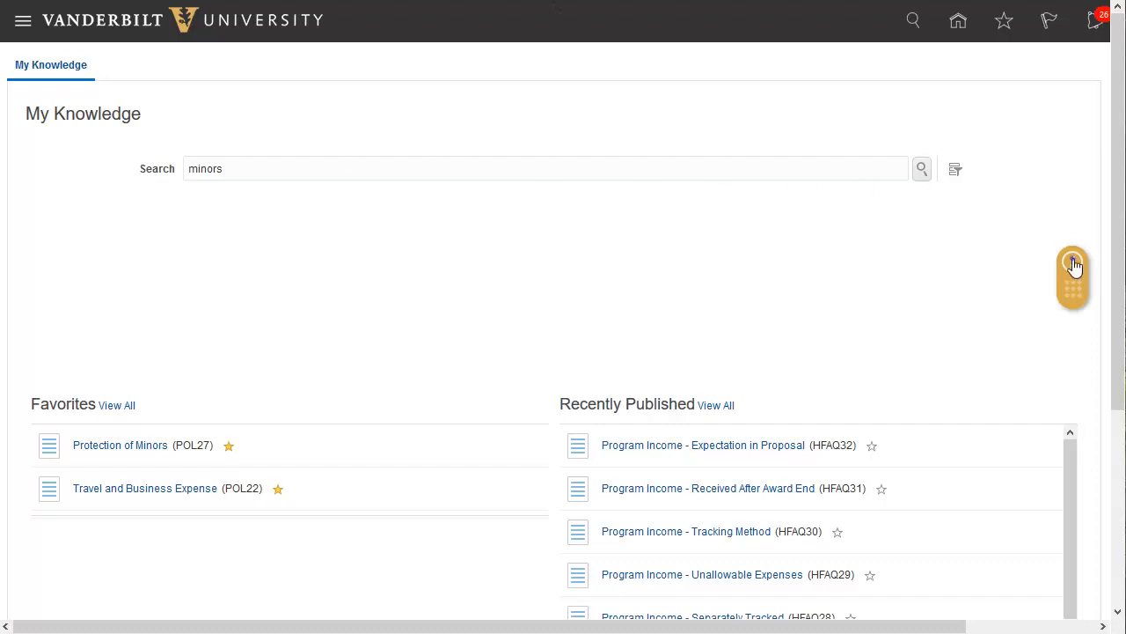
left_click(1073, 274)
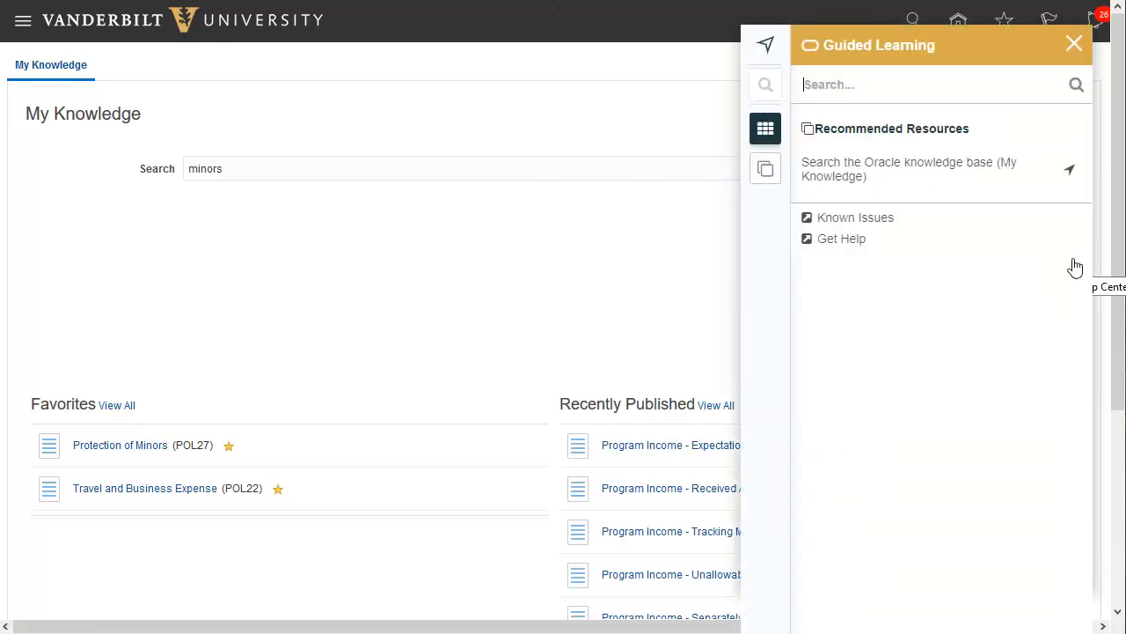